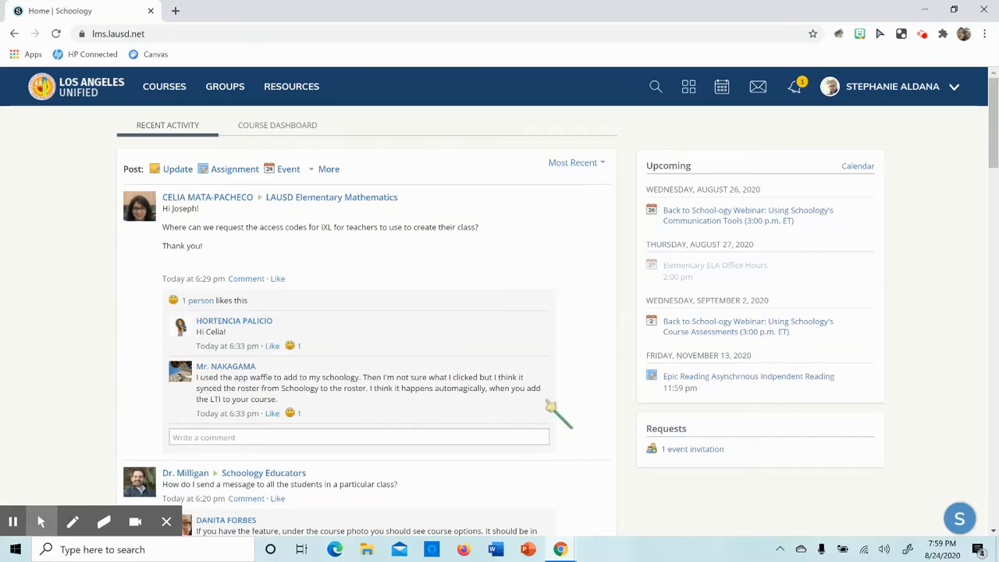
mouse_move(144, 113)
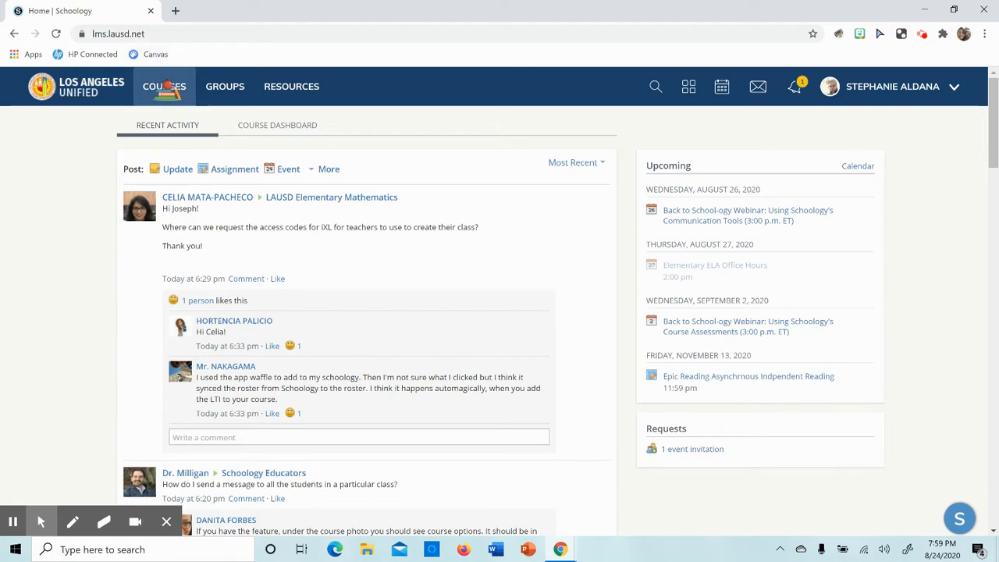
Step: Open the GRADE 2 course from Courses and scroll the sidebar to its Seesaw link
click(164, 85)
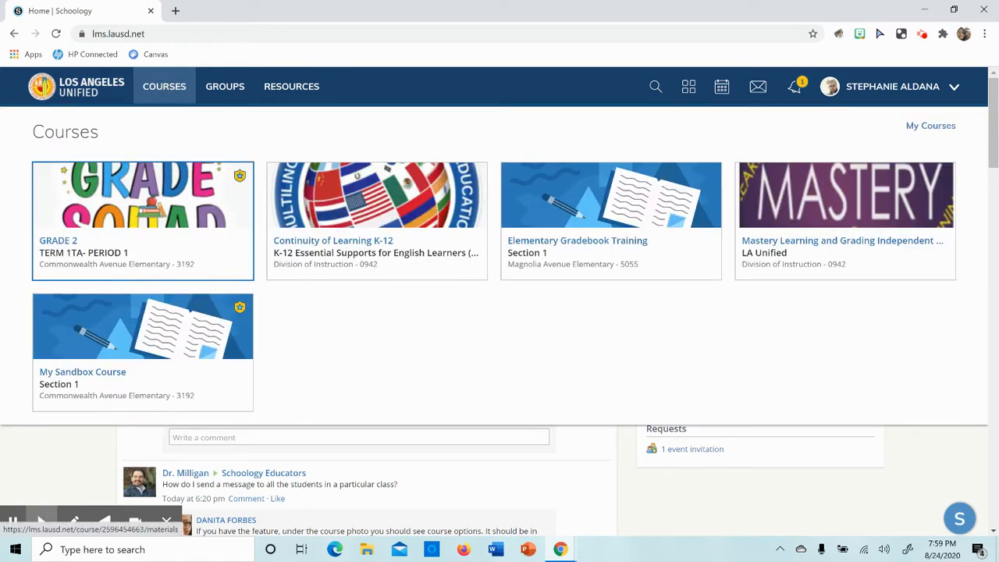
click(143, 195)
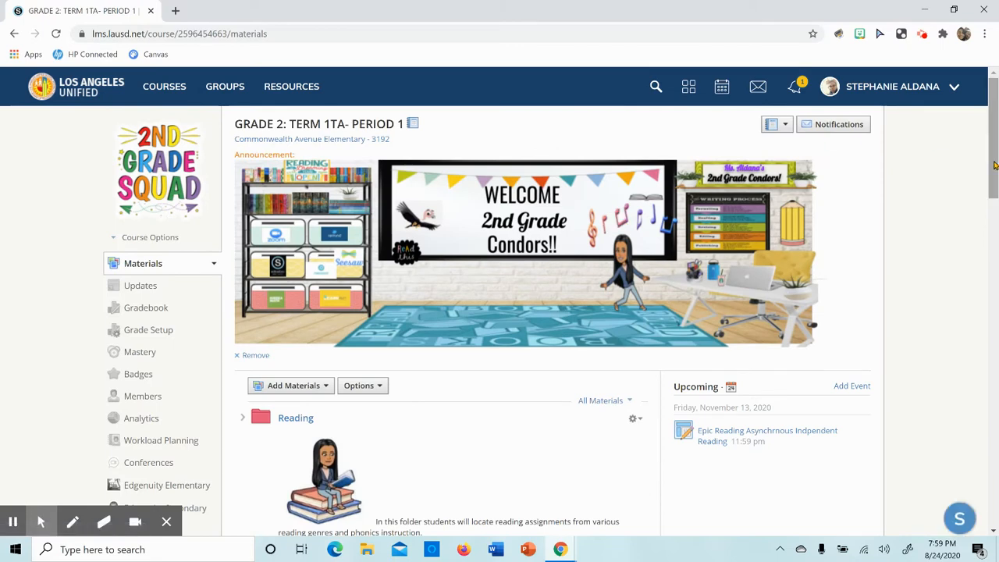
scroll(down, 3)
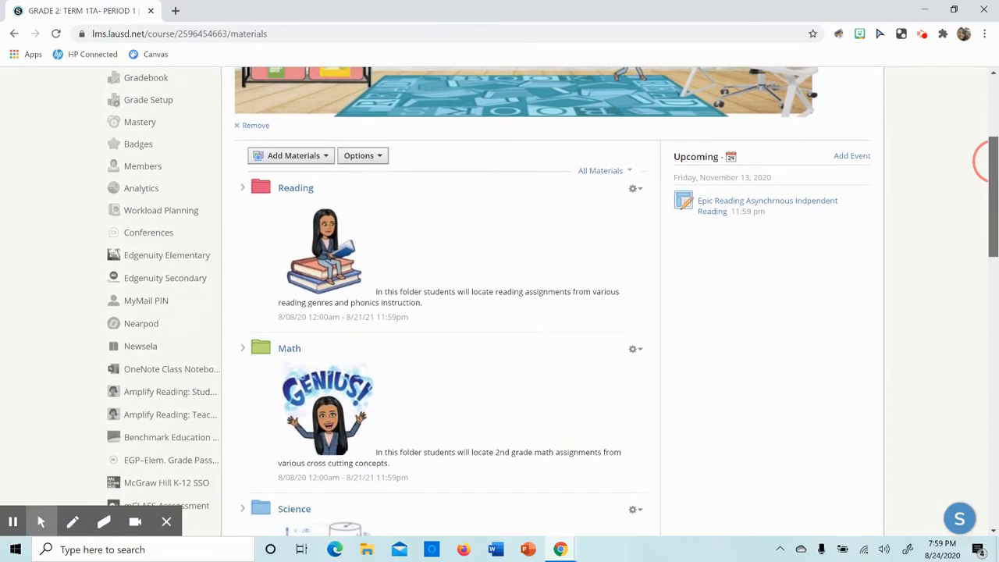
scroll(down, 3)
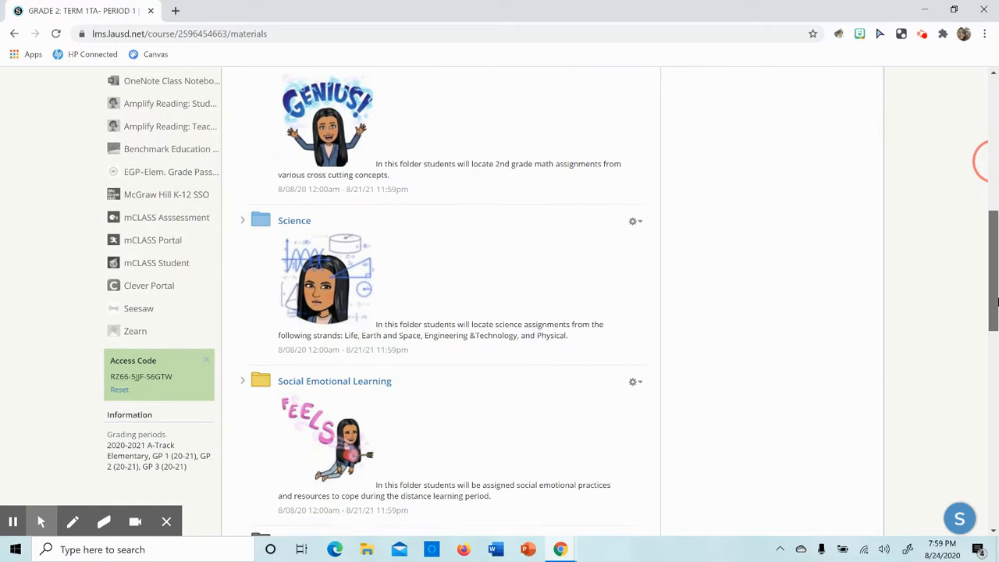
scroll(down, 3)
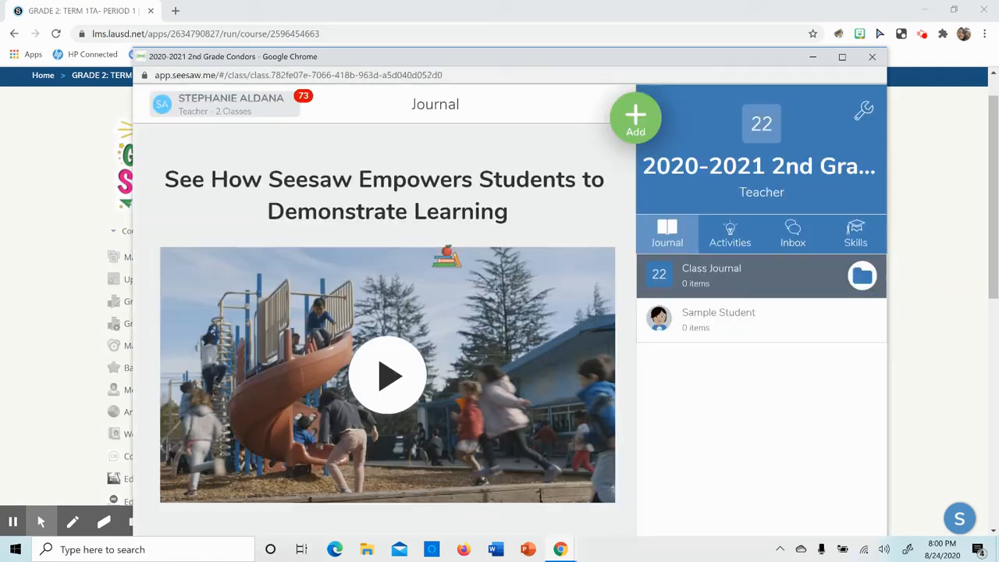
Step: Switch Seesaw to the GRADE 2 - ALDANA class and browse its journal posts
click(635, 117)
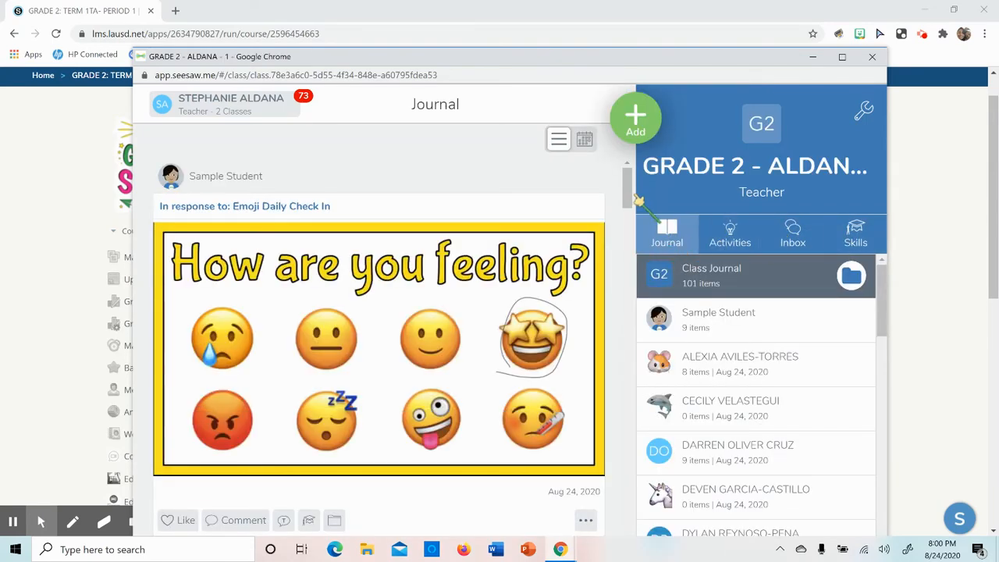
scroll(down, 3)
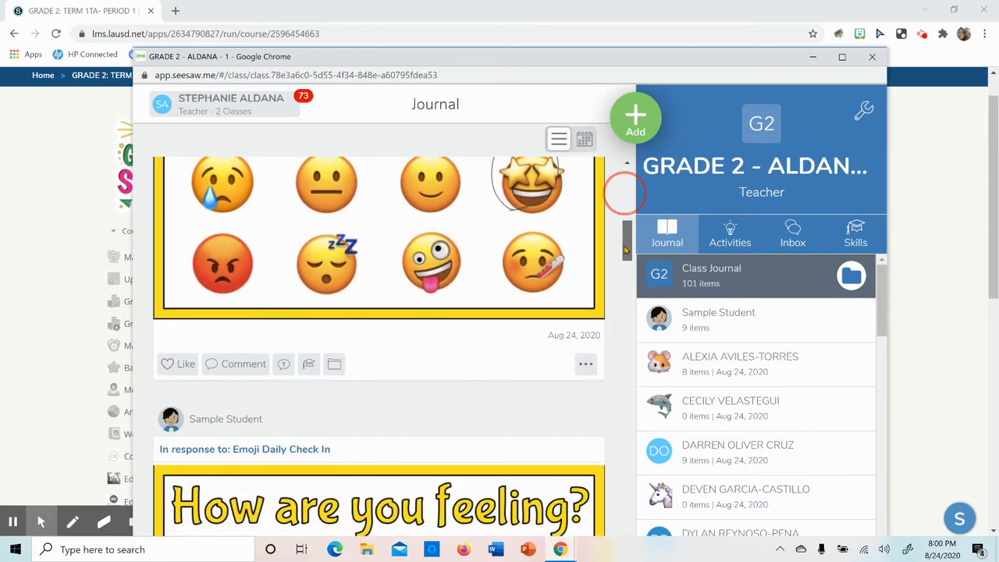
scroll(down, 3)
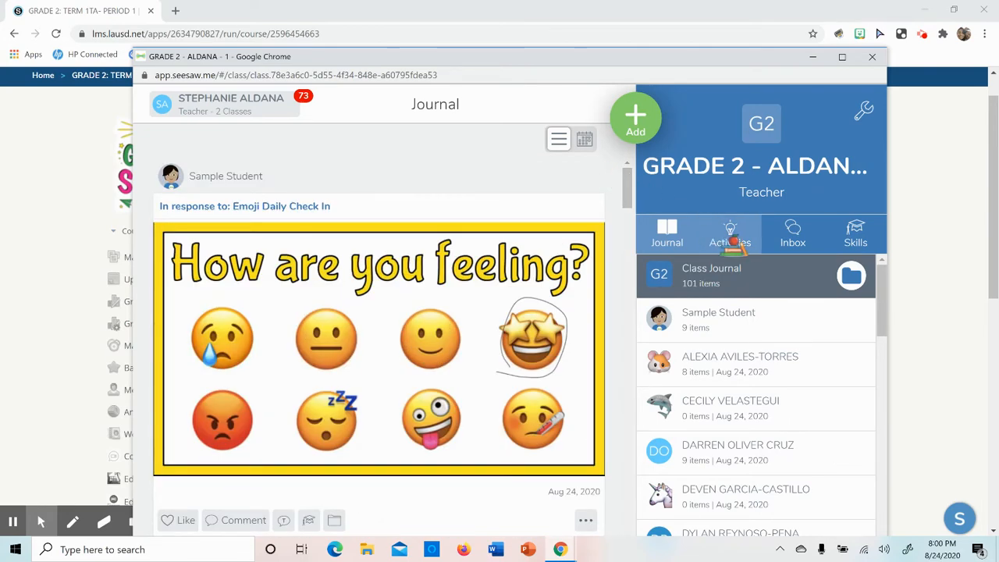
Step: Bring up a student picker for an Emoji Daily Check In response from Activities
click(730, 233)
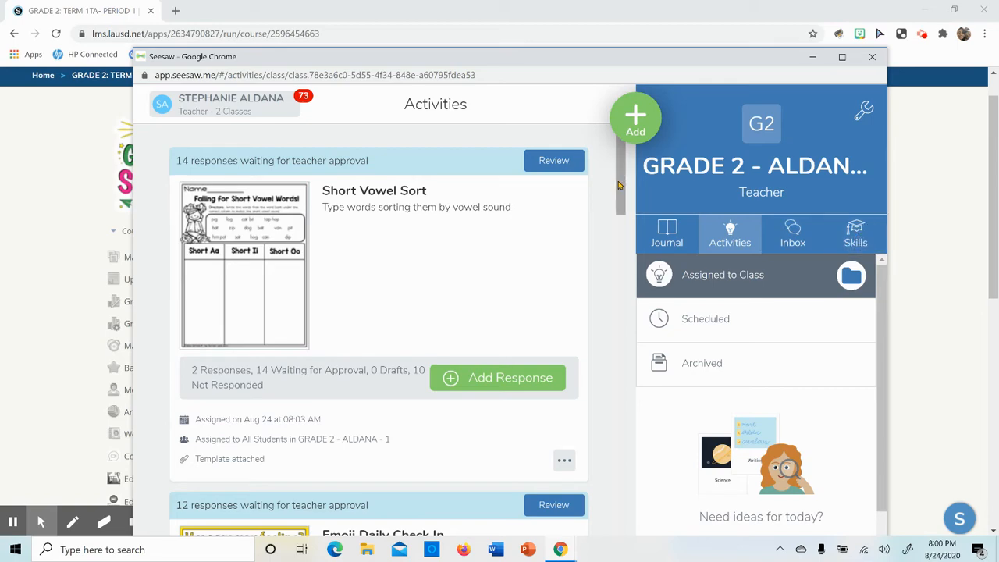
scroll(down, 3)
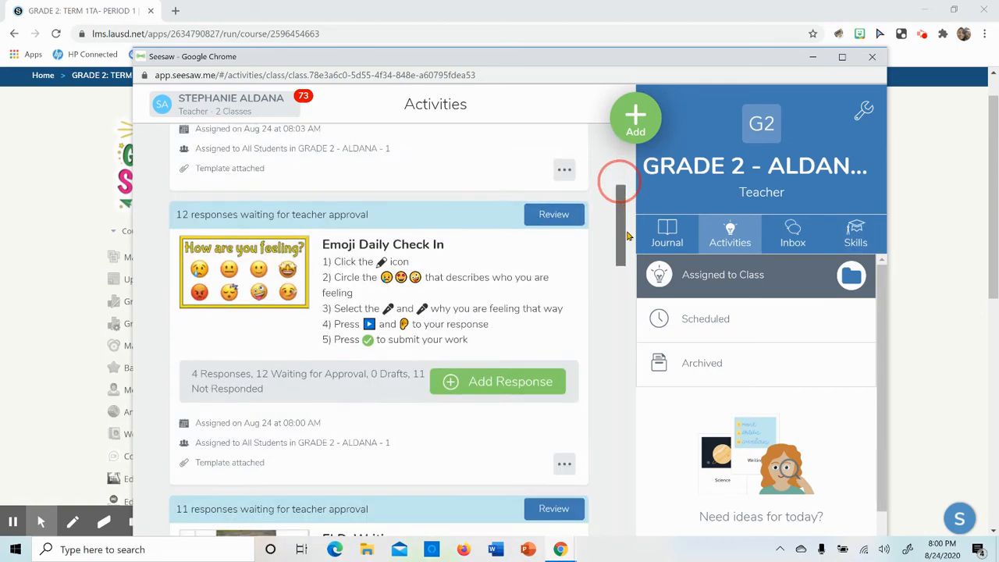
scroll(down, 3)
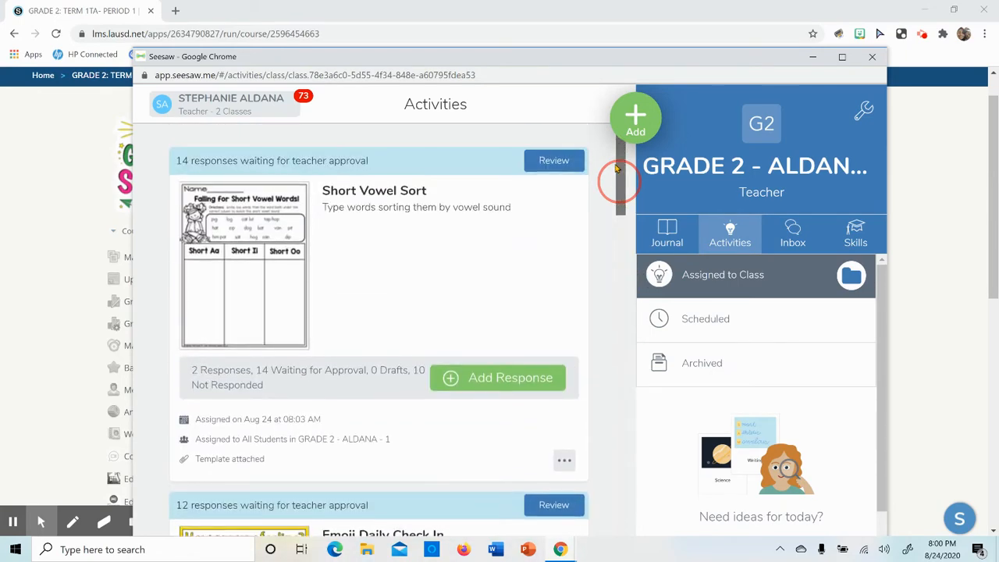
scroll(down, 3)
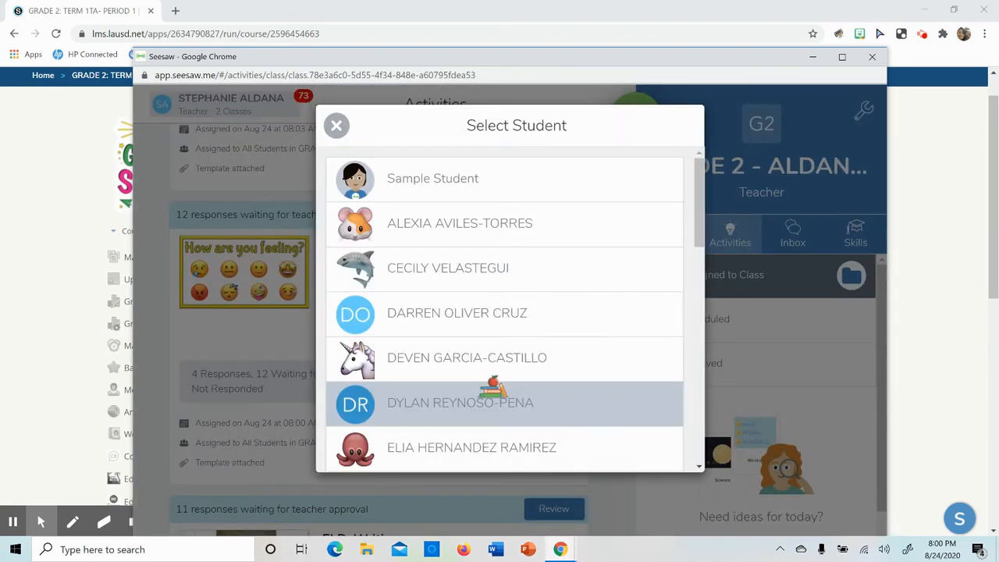
mouse_move(433, 178)
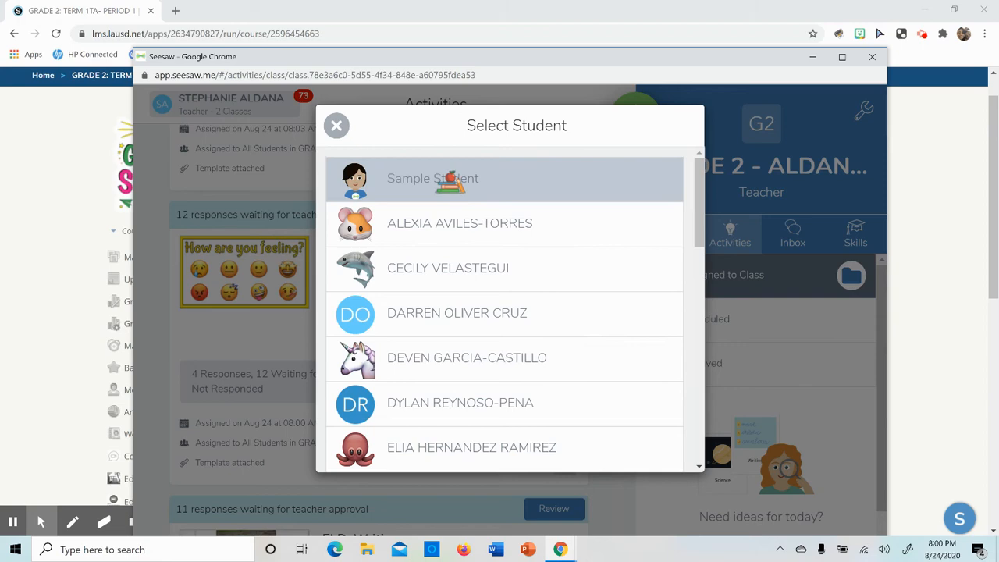
Step: Start the response as Sample Student and read the activity instructions
click(432, 178)
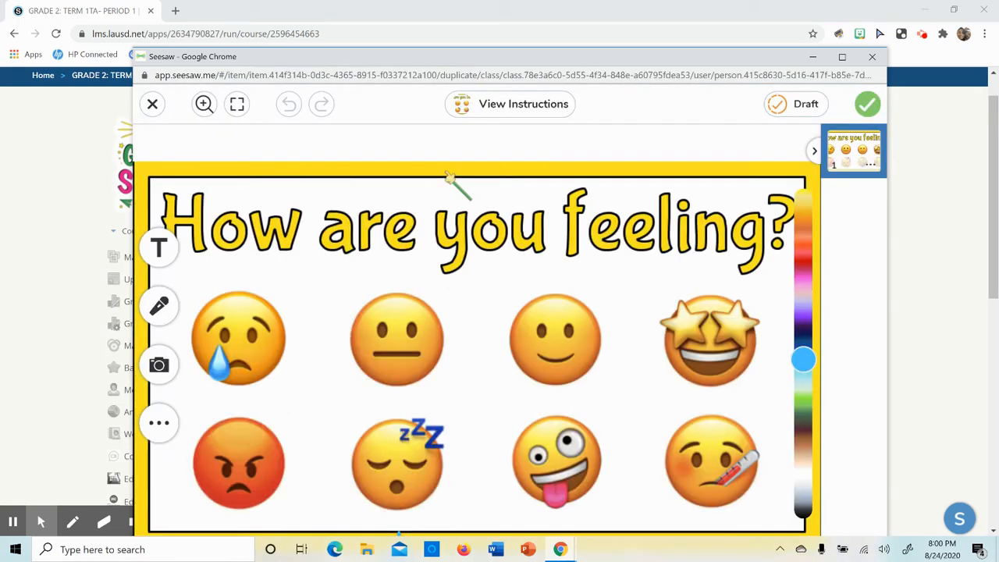
mouse_move(289, 242)
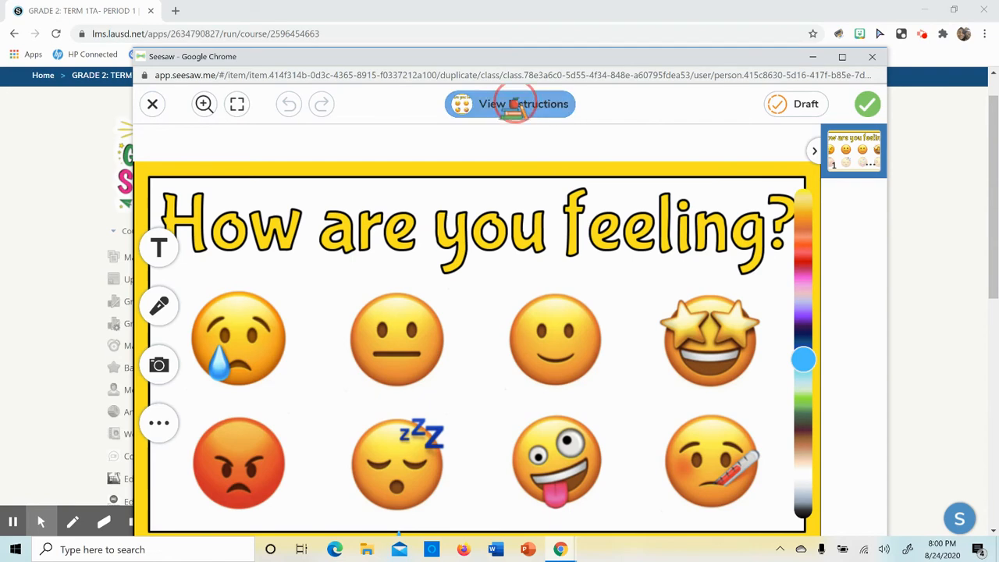
click(523, 104)
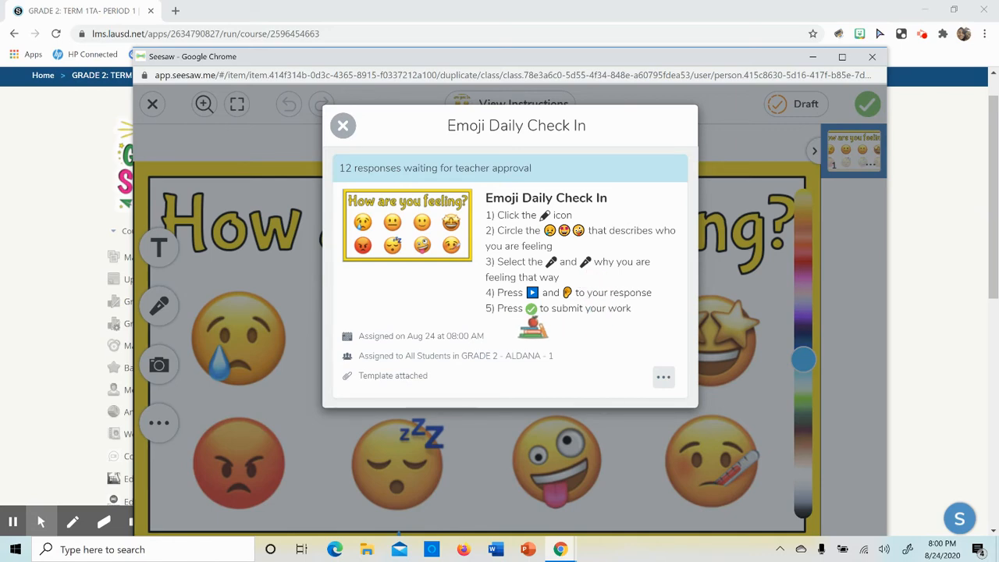
click(342, 125)
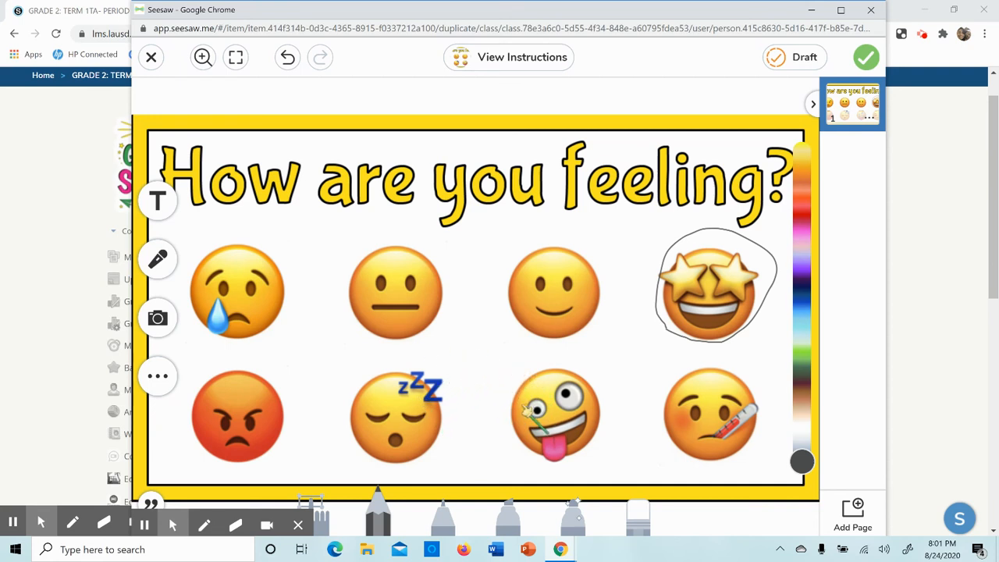
mouse_move(613, 406)
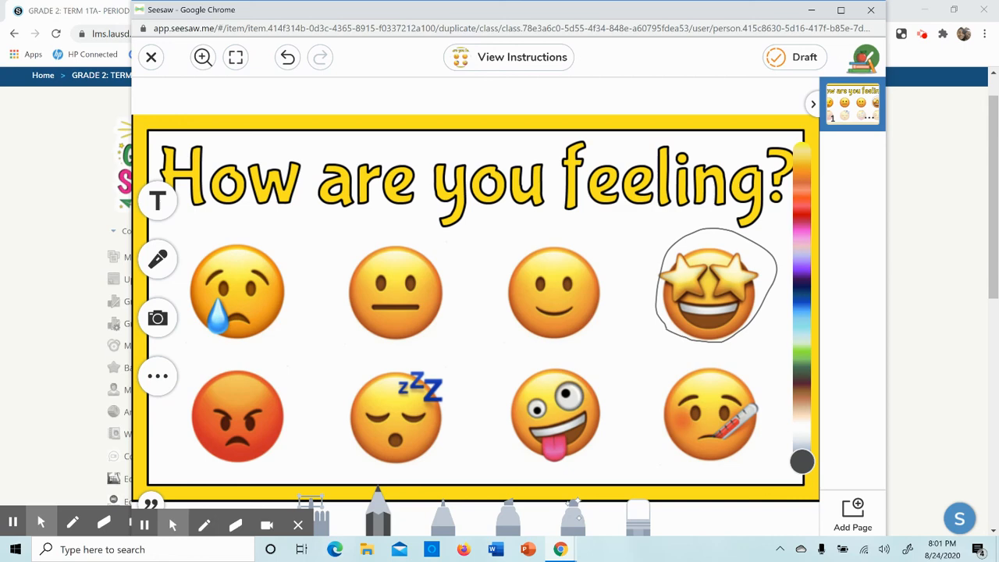
Step: Submit the circled star-eyes check-in with the green checkmark
click(151, 57)
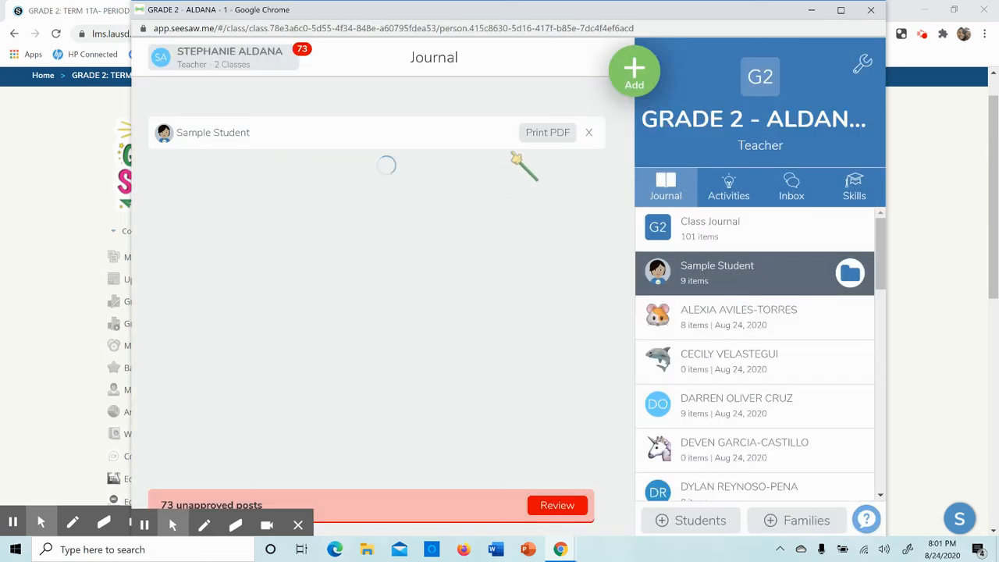